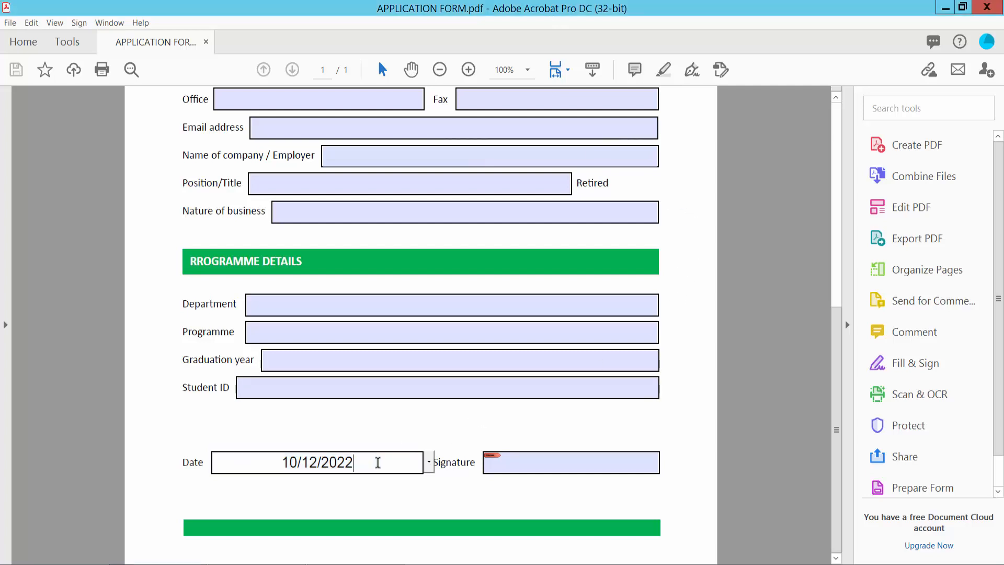
Pick a calendar date in the Date field, then overwrite it with 10/10/2022
{"action": "left_click", "coordinate": [428, 462]}
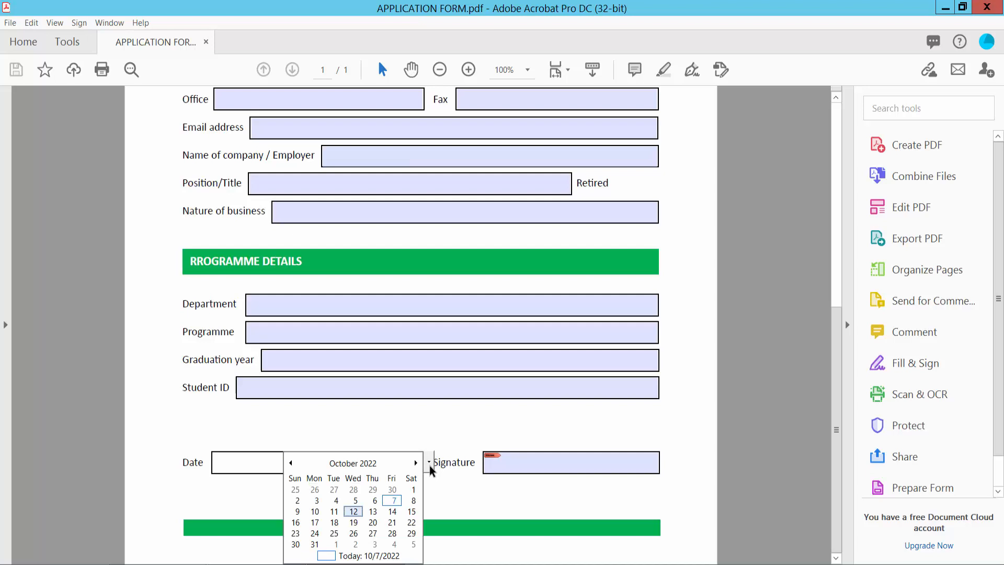
{"action": "left_click", "coordinate": [370, 533]}
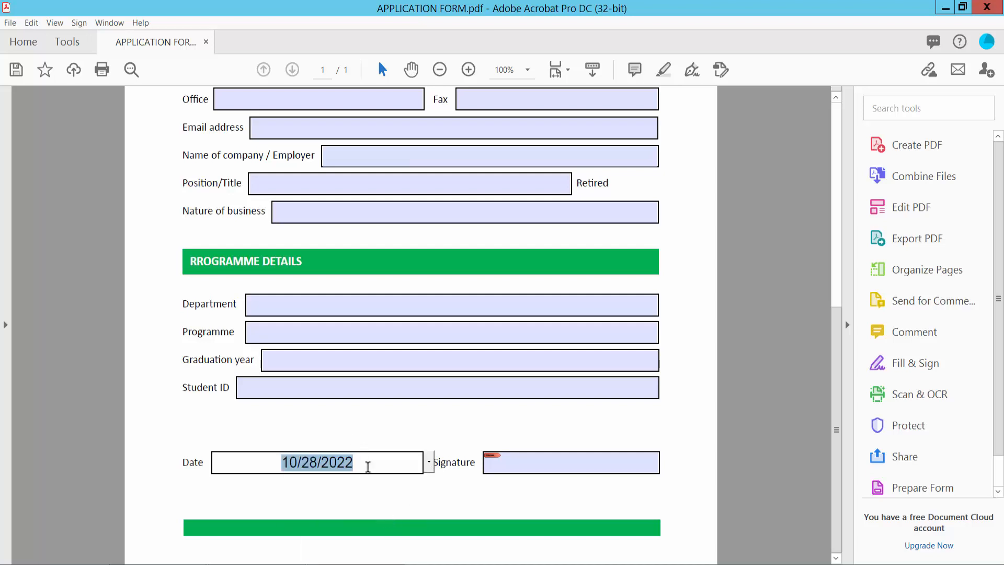
{"action": "type", "text": "10"}
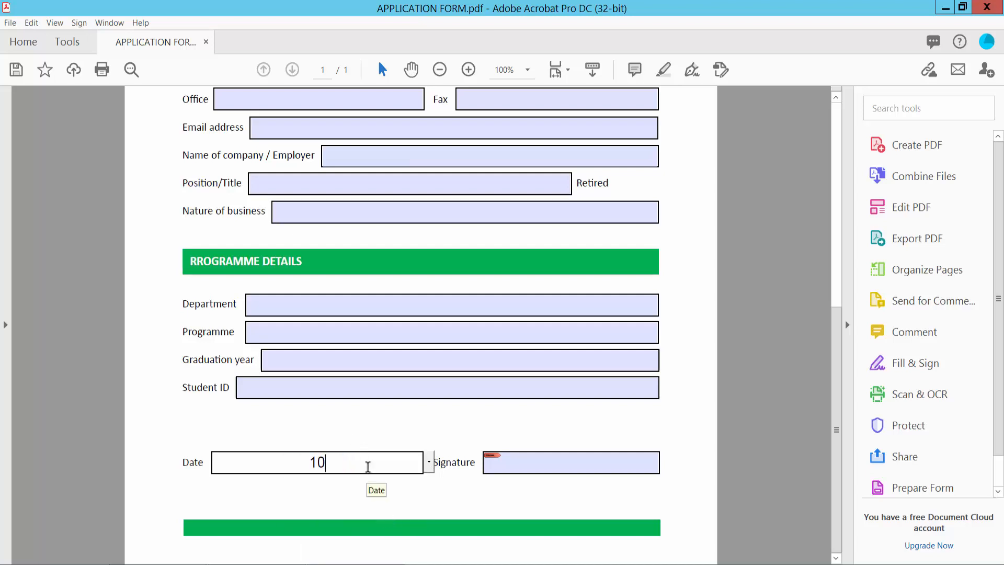
{"action": "type", "text": "/10"}
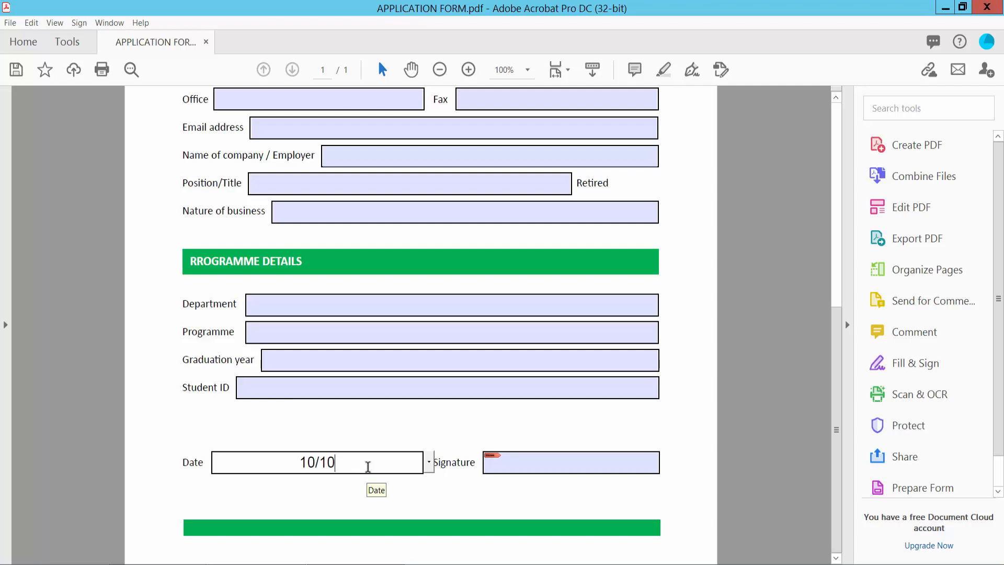
{"action": "type", "text": "/2022"}
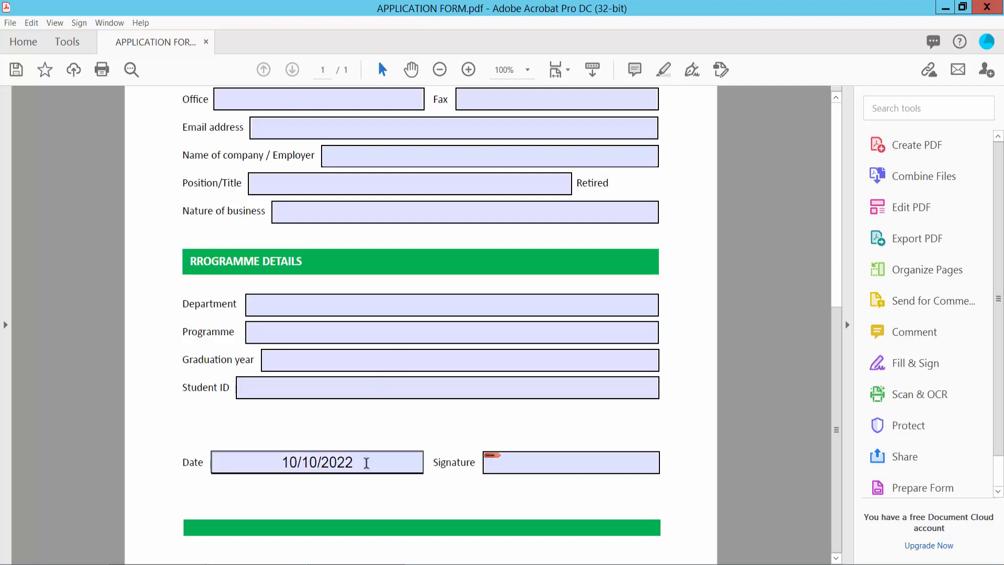
{"action": "mouse_move", "coordinate": [265, 216]}
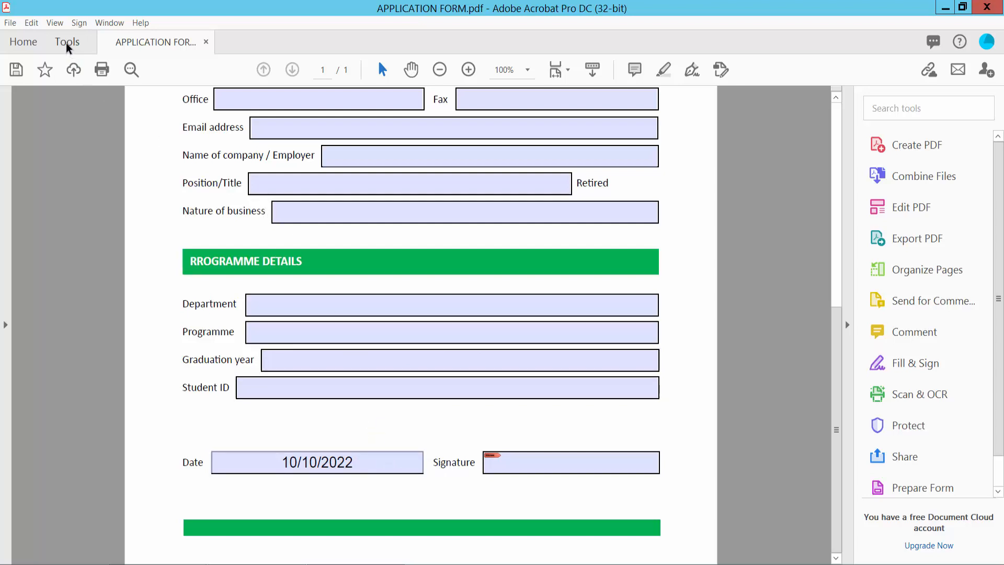
In Prepare Form, delete the Date form field, leaving its empty box beside the label
{"action": "left_click", "coordinate": [67, 42]}
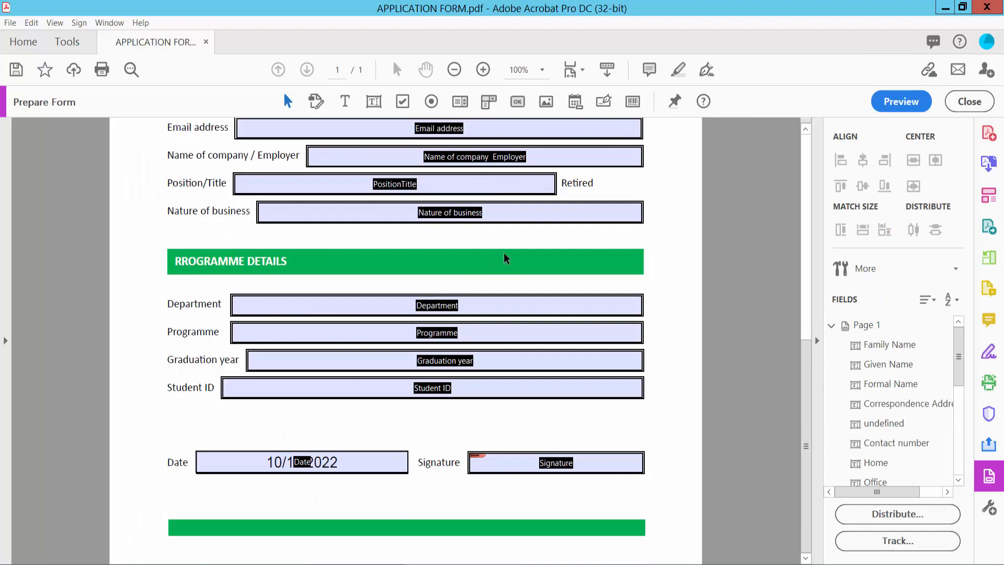
{"action": "left_click", "coordinate": [301, 462]}
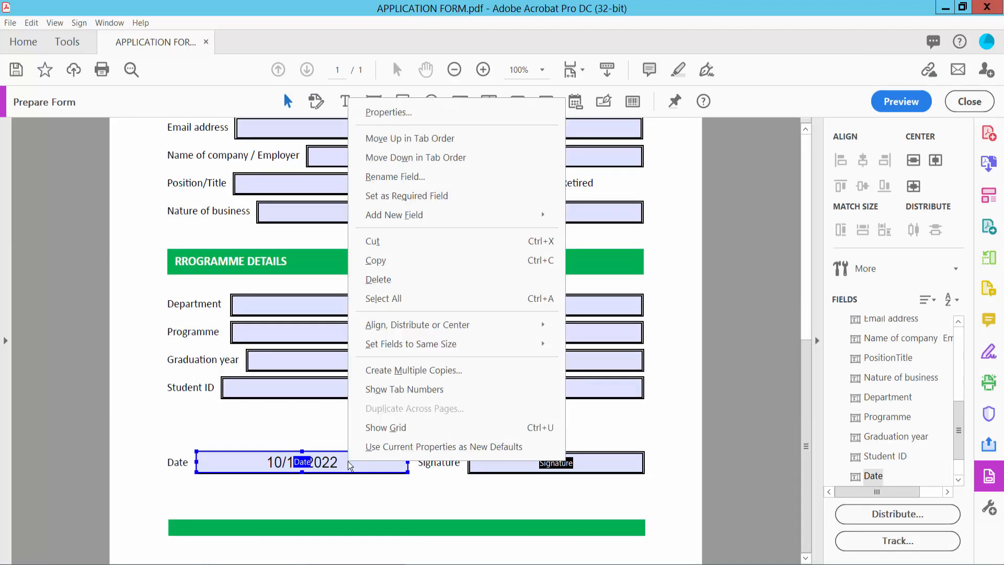
{"action": "mouse_move", "coordinate": [372, 289]}
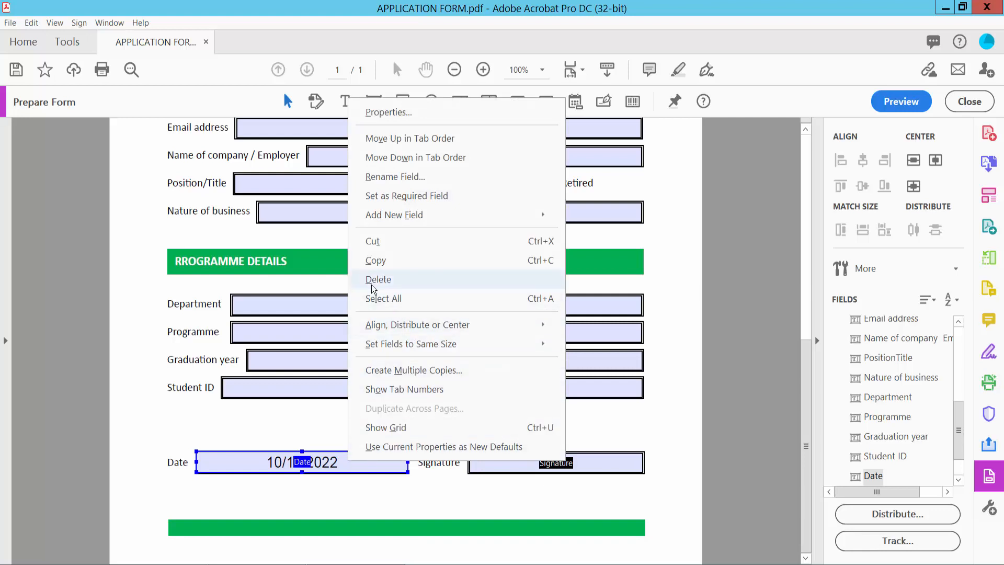
{"action": "left_click", "coordinate": [378, 279]}
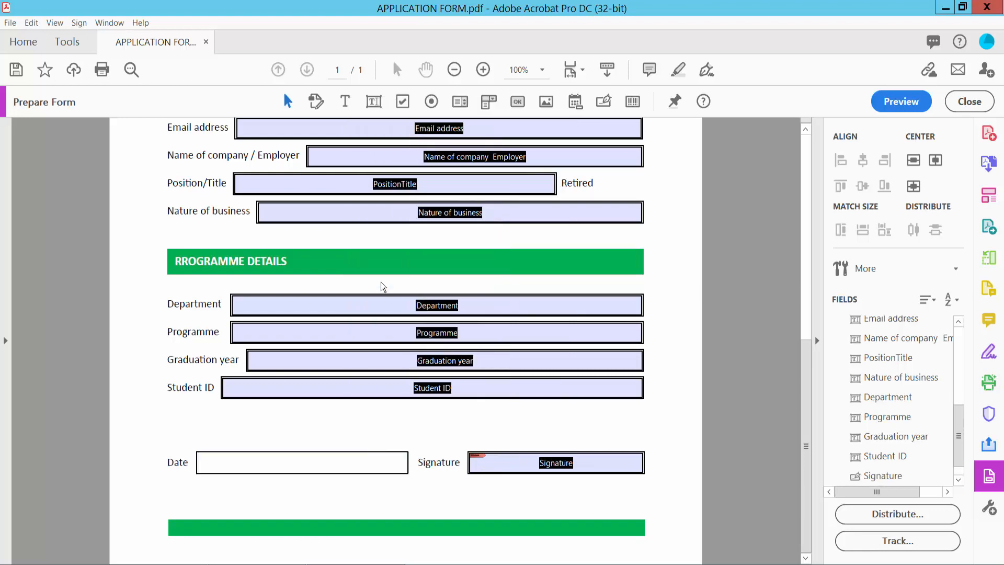
{"action": "mouse_move", "coordinate": [949, 124]}
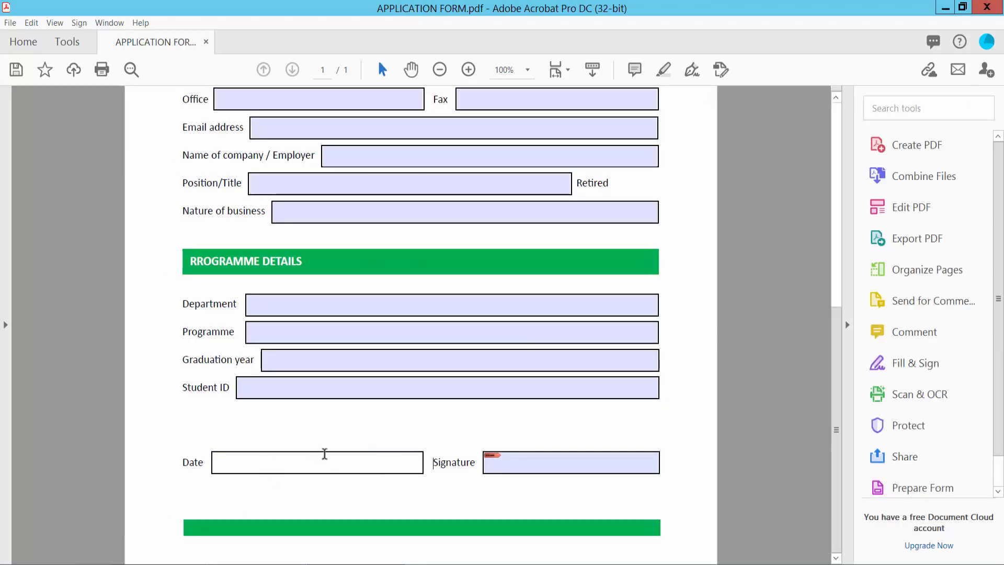
{"action": "mouse_move", "coordinate": [358, 470]}
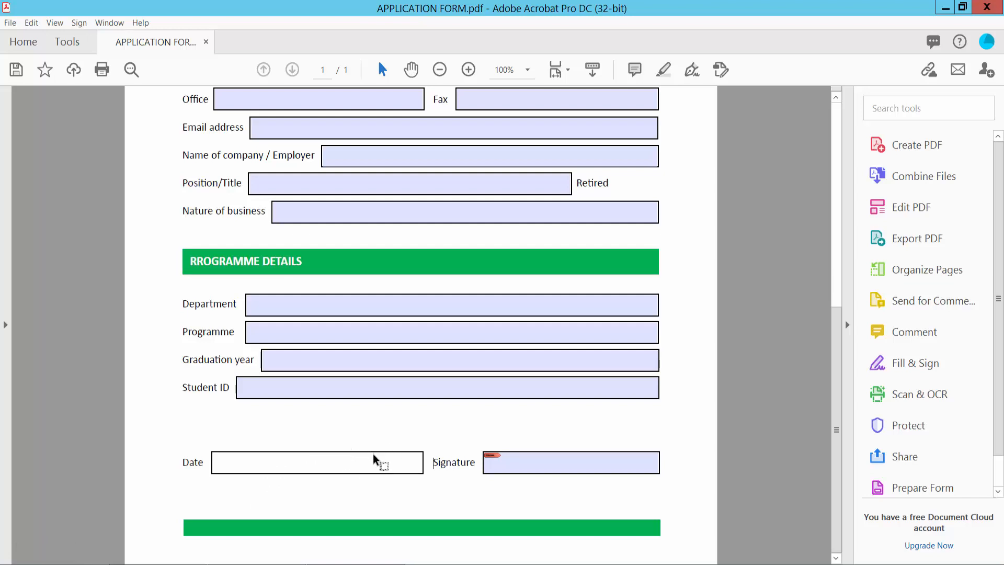
{"action": "mouse_move", "coordinate": [913, 214]}
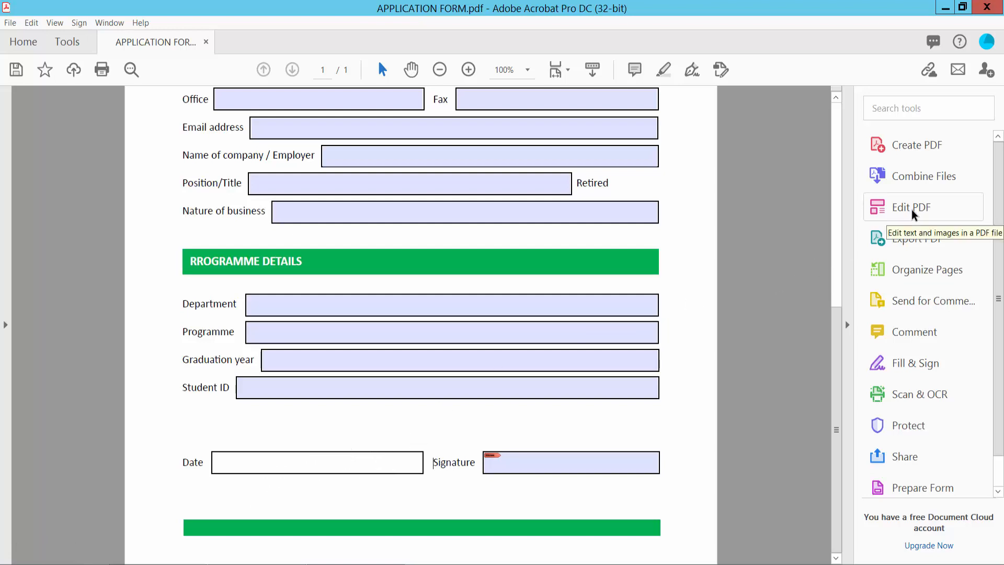
In Edit PDF, delete the empty box beside the Date label and close editing
{"action": "left_click", "coordinate": [911, 207]}
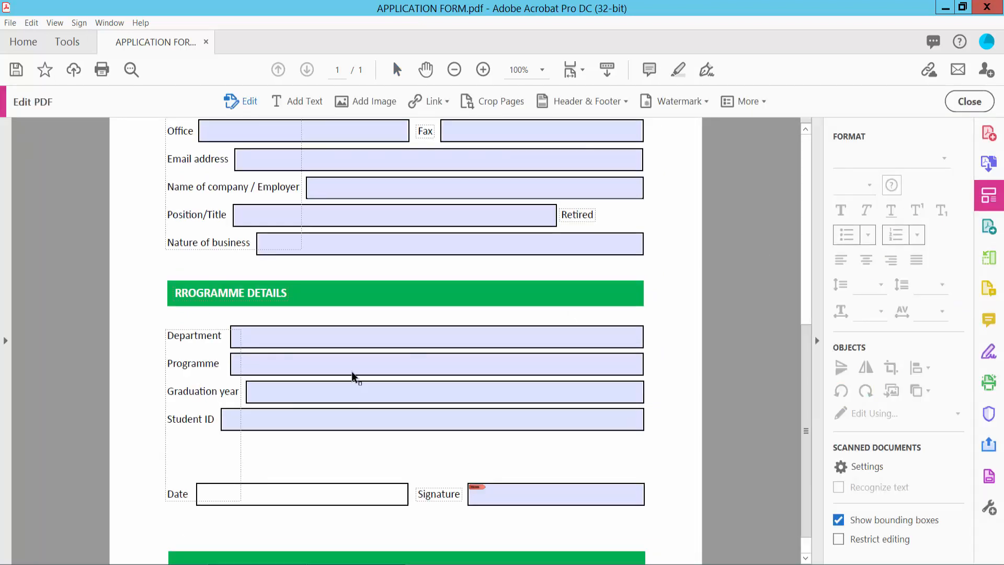
{"action": "left_click", "coordinate": [302, 494]}
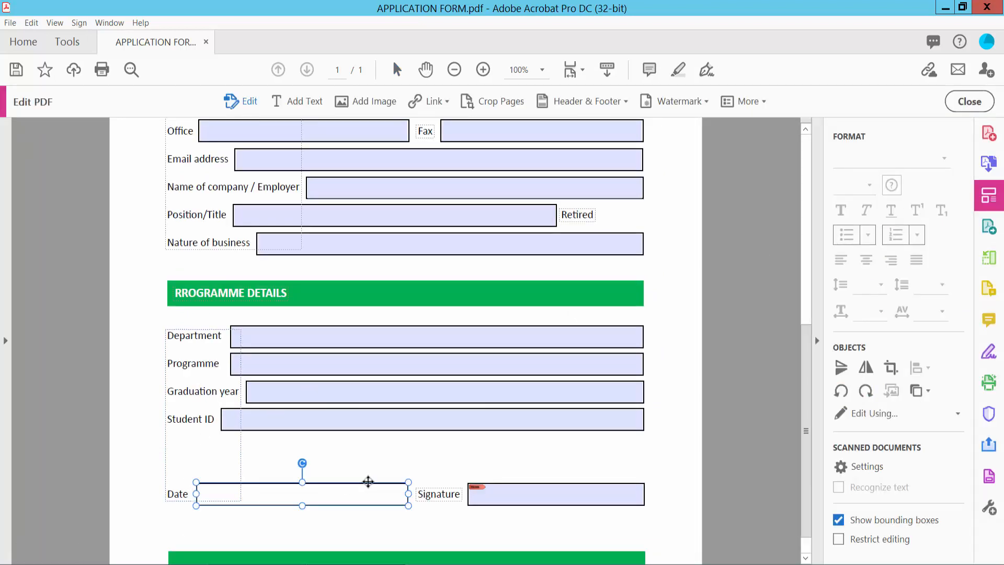
{"action": "mouse_move", "coordinate": [377, 492]}
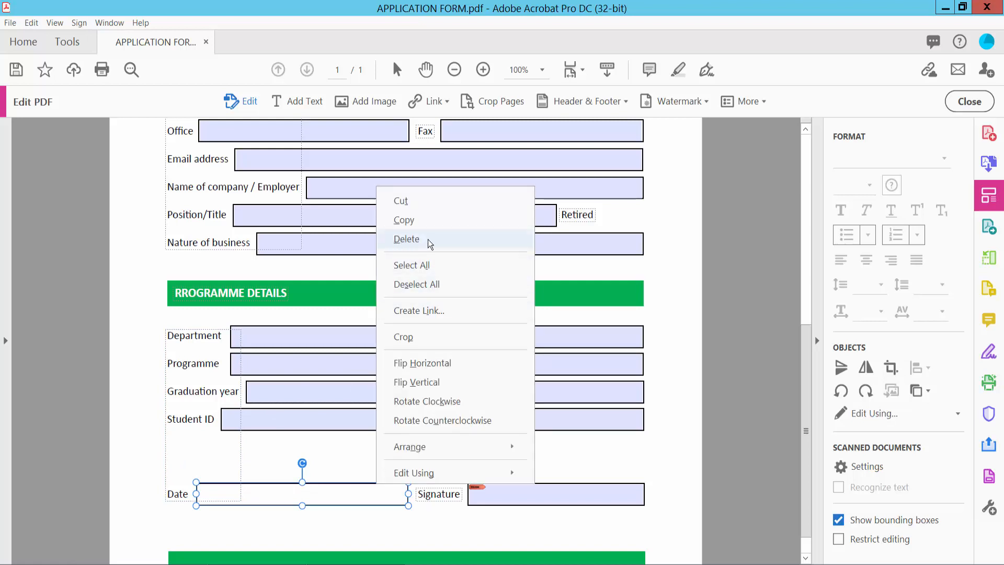
{"action": "left_click", "coordinate": [405, 238]}
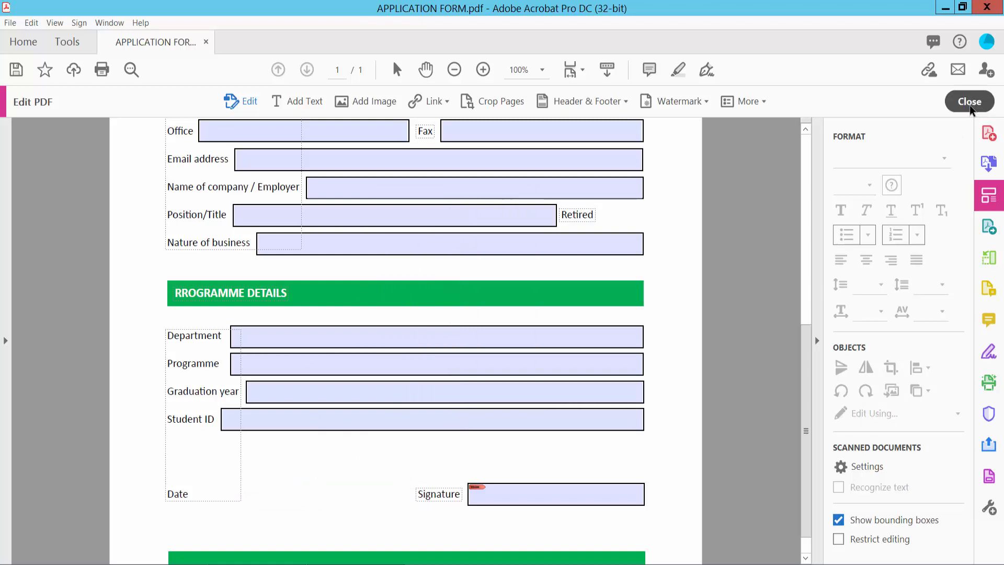
{"action": "left_click", "coordinate": [10, 23]}
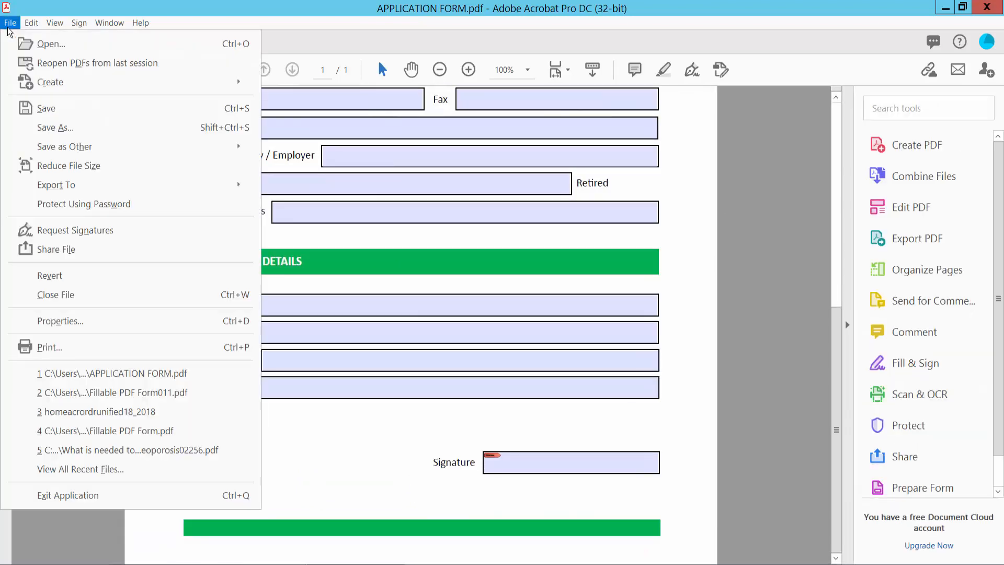
{"action": "mouse_move", "coordinate": [44, 119]}
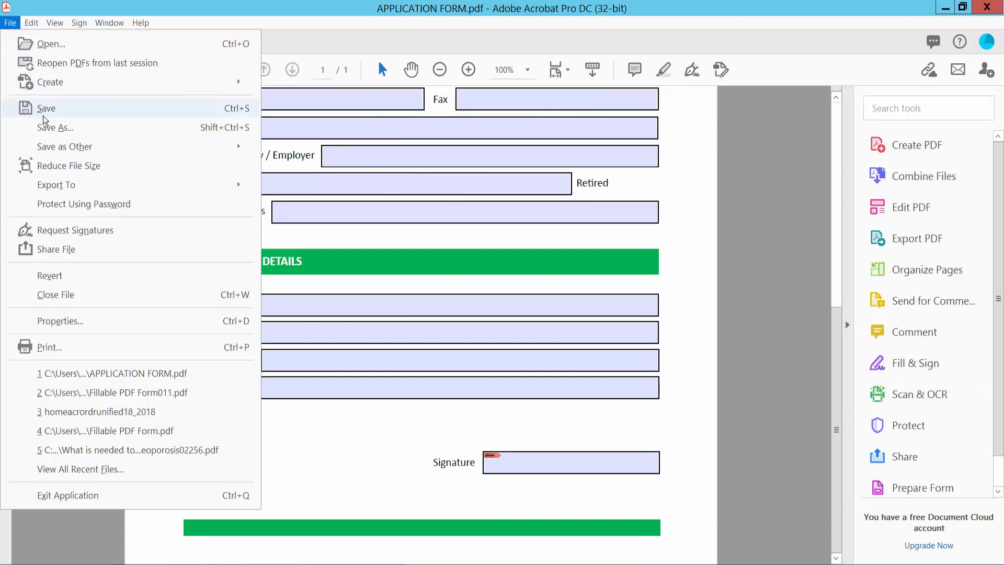
{"action": "mouse_move", "coordinate": [49, 135]}
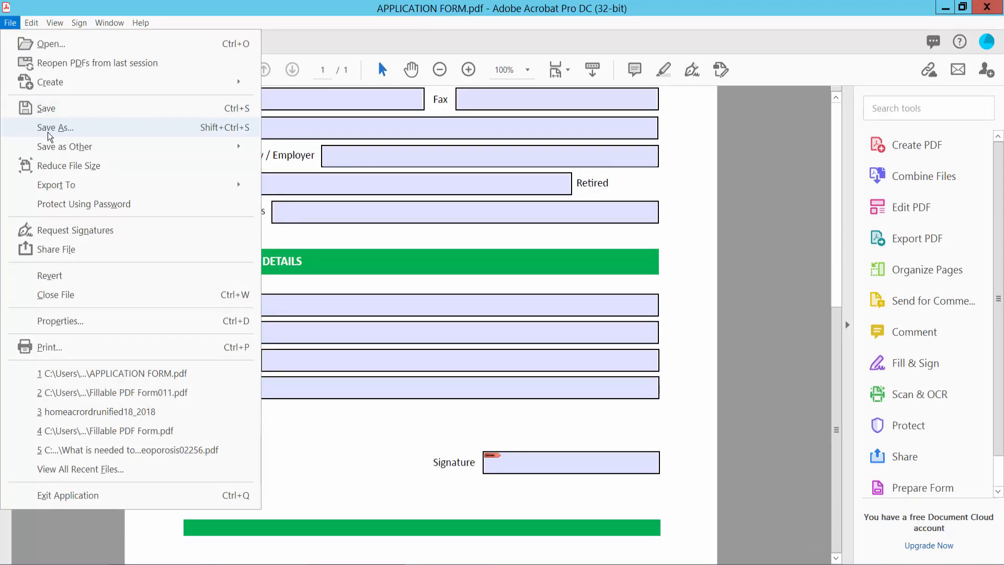
{"action": "mouse_move", "coordinate": [384, 475]}
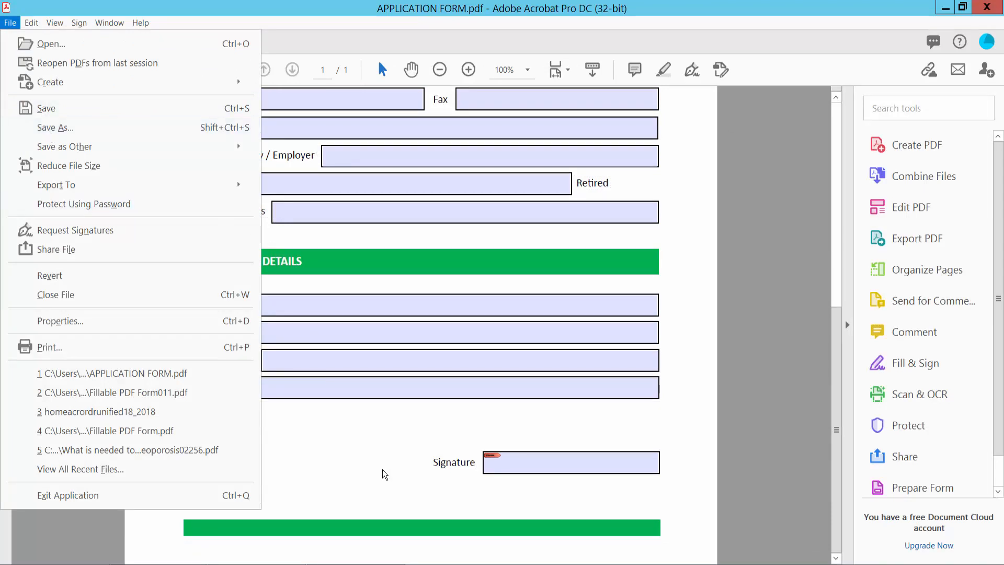